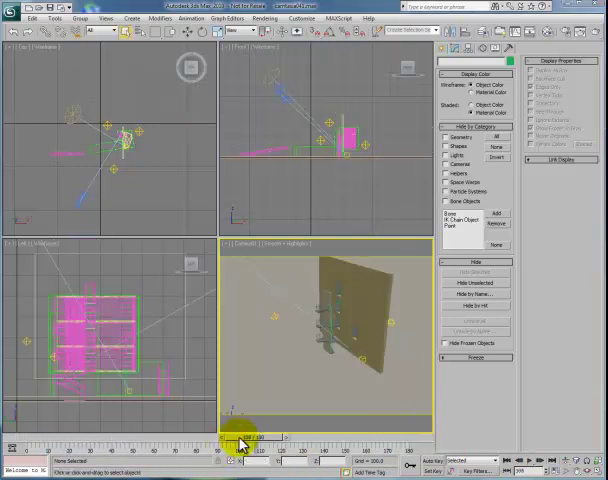
Step: Configure time to Custom 12 fps running frame 0 to 180, and confirm the settings
drag(240, 436, 222, 436)
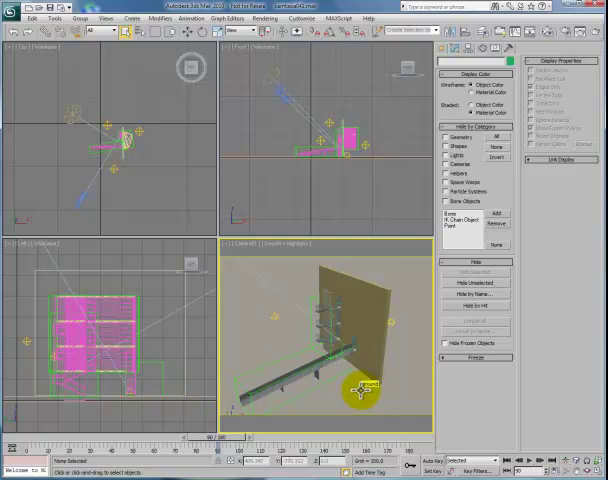
mouse_move(276, 210)
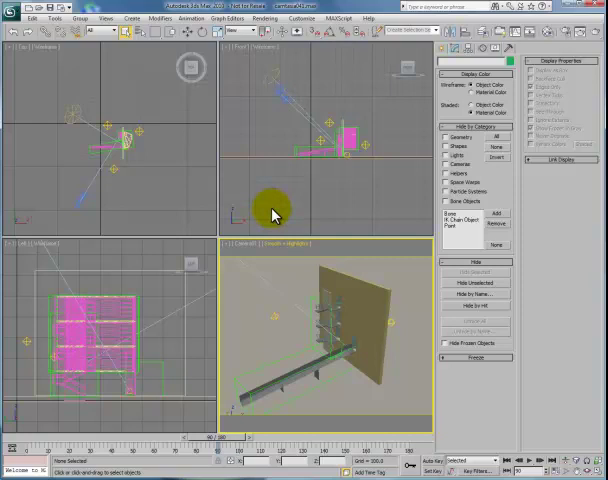
mouse_move(296, 284)
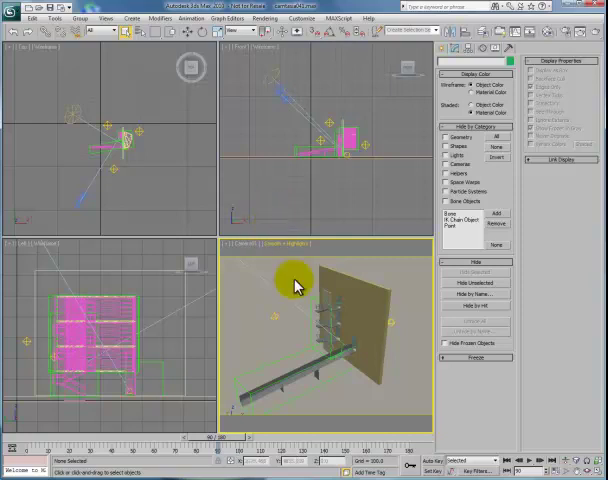
mouse_move(248, 396)
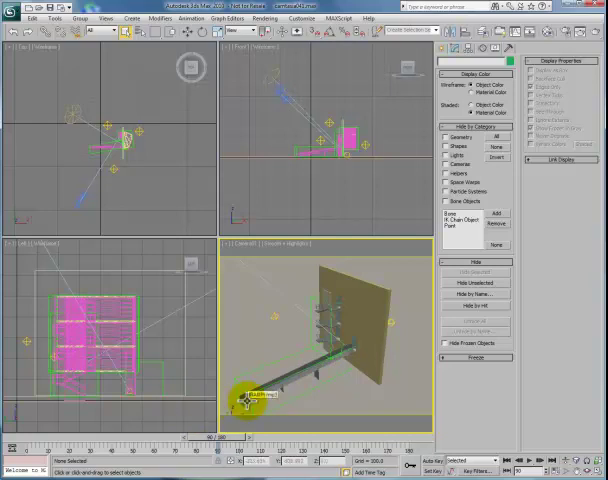
drag(250, 404, 280, 360)
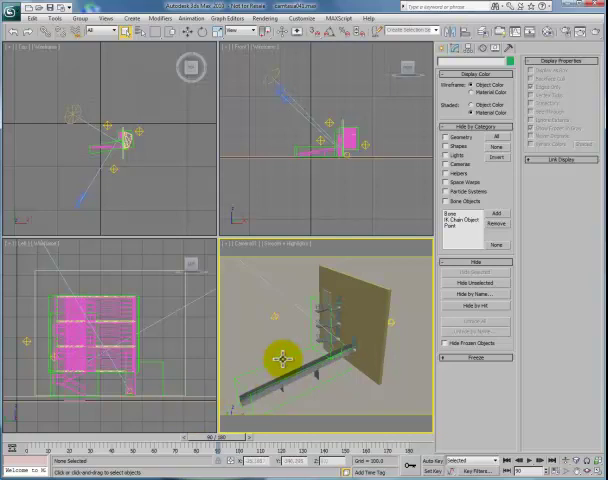
mouse_move(432, 324)
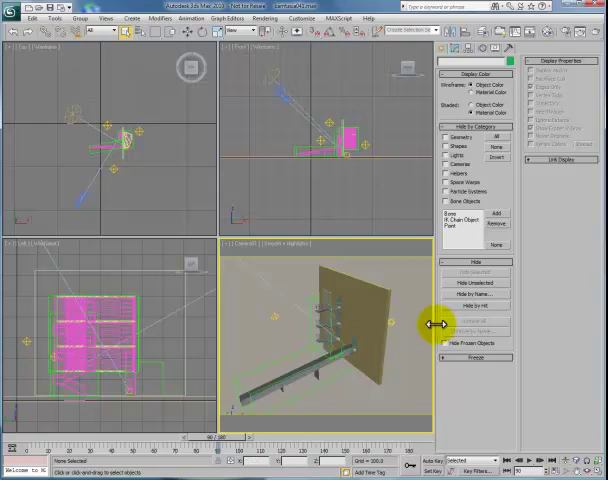
mouse_move(424, 320)
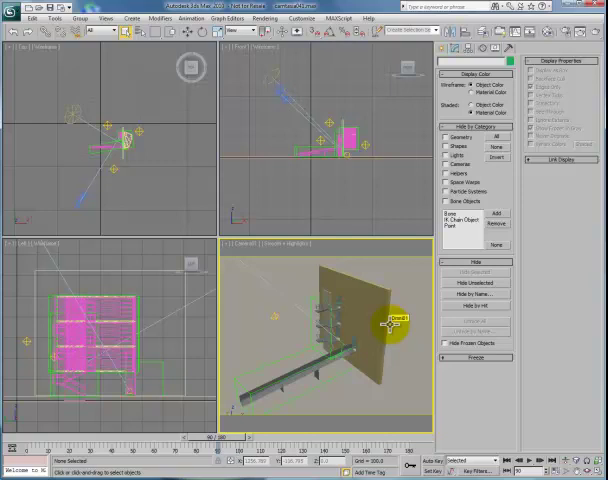
drag(396, 320, 344, 350)
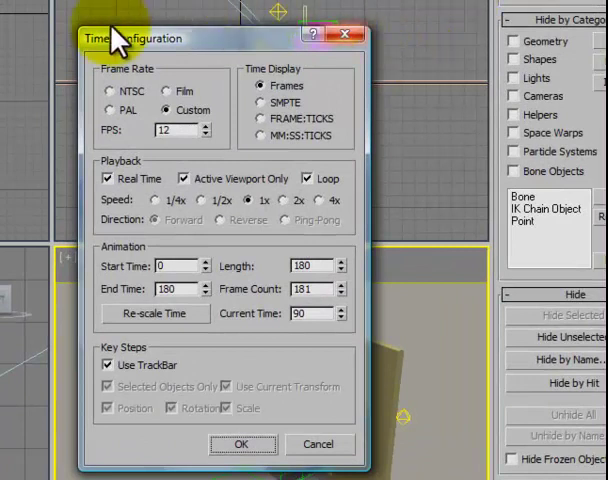
mouse_move(216, 296)
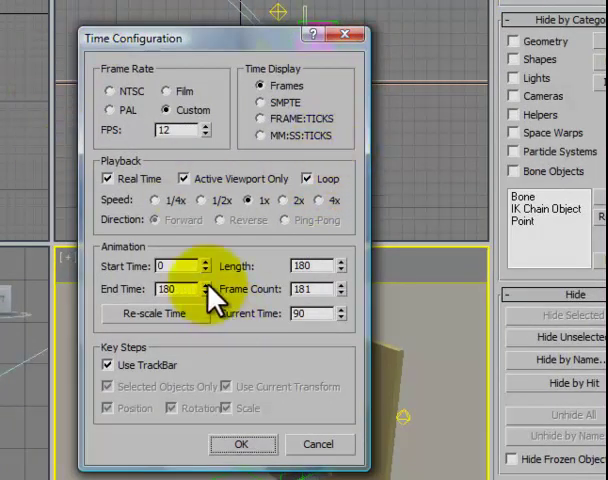
mouse_move(380, 400)
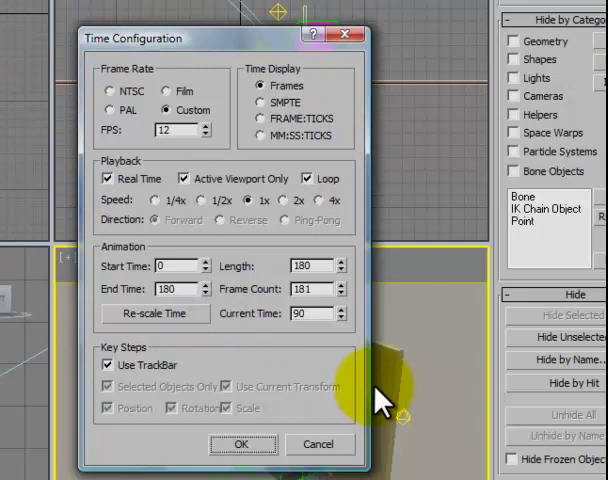
mouse_move(150, 96)
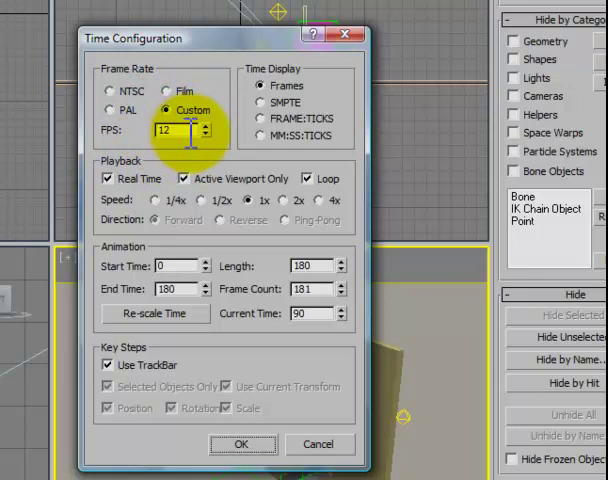
mouse_move(316, 104)
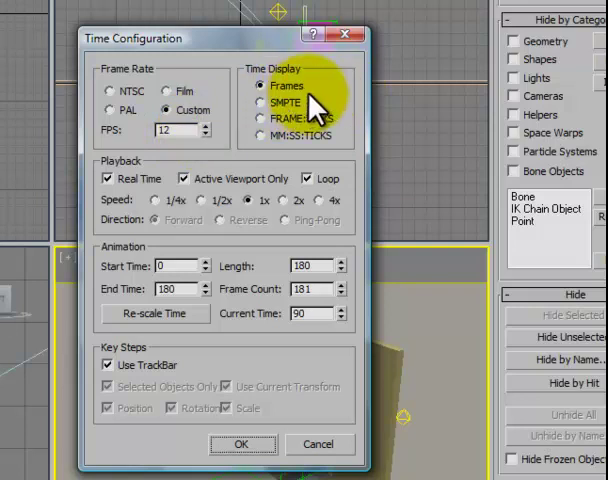
mouse_move(110, 268)
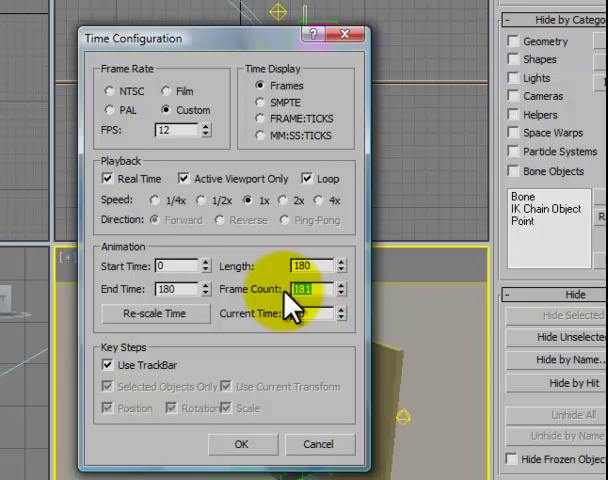
click(240, 444)
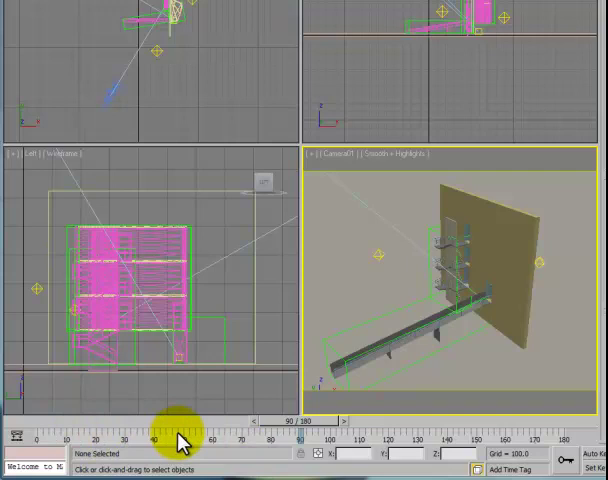
mouse_move(416, 444)
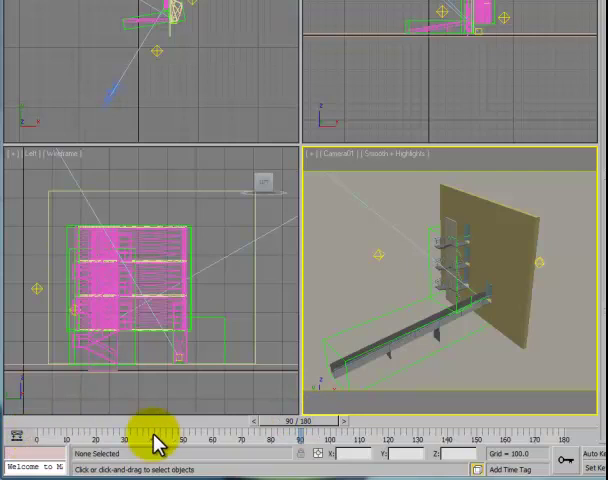
mouse_move(504, 444)
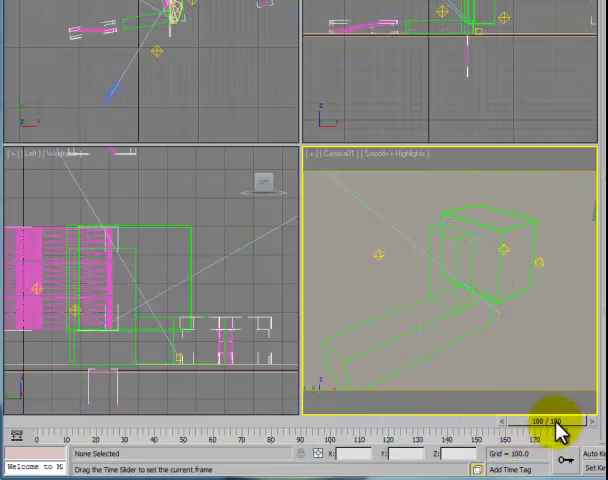
drag(558, 428, 108, 428)
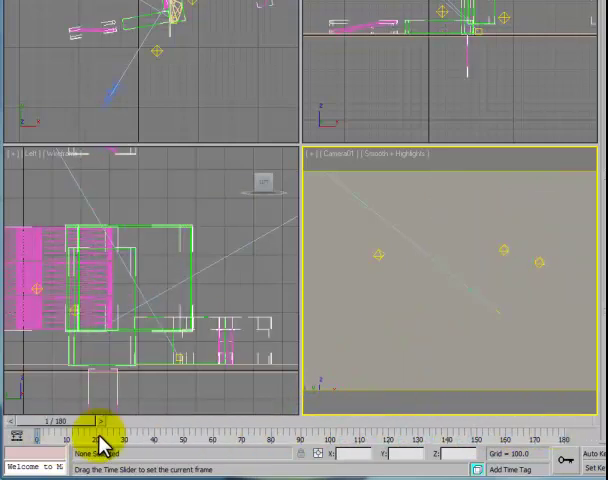
drag(104, 432, 524, 432)
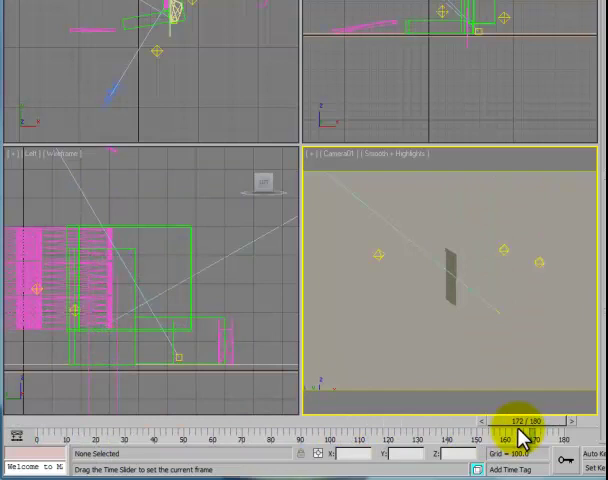
drag(520, 436, 360, 436)
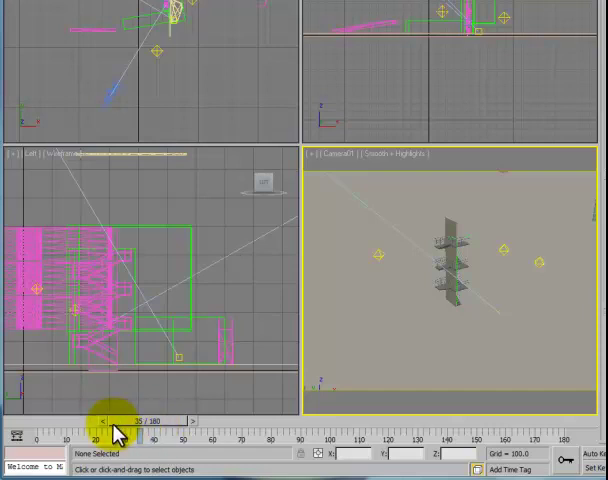
drag(116, 420, 184, 420)
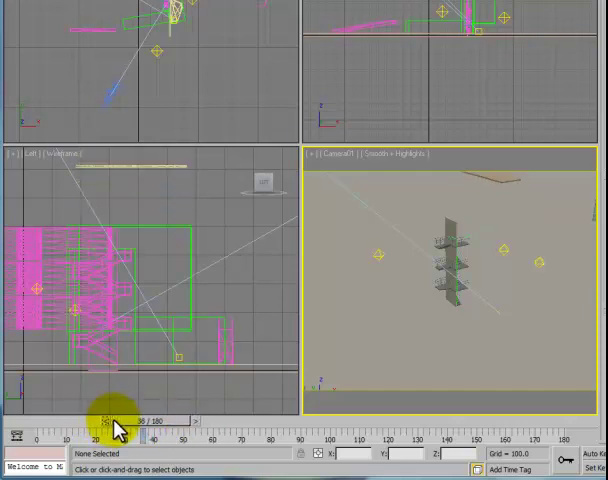
drag(110, 416, 176, 424)
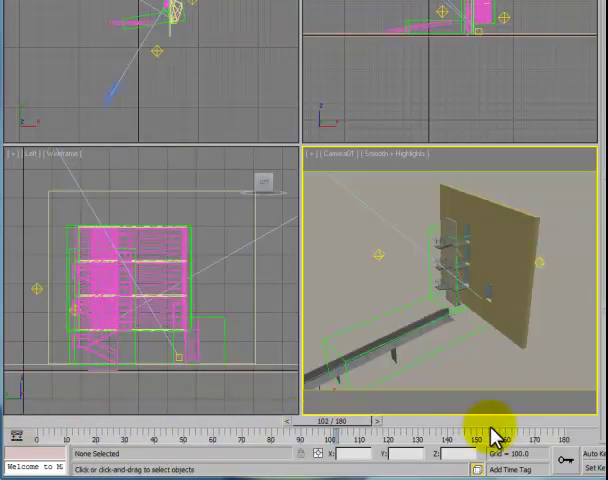
mouse_move(584, 278)
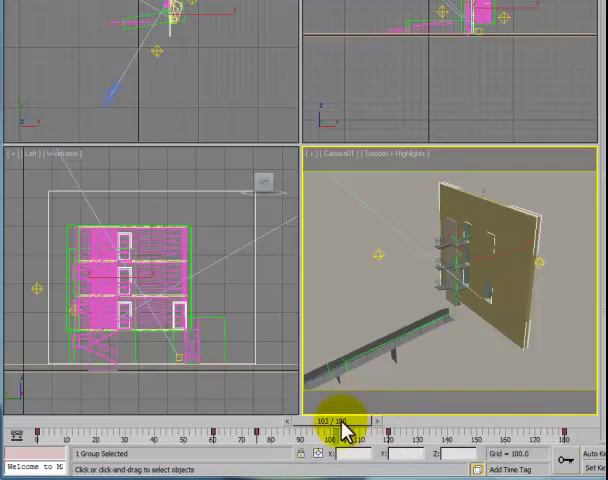
Step: Rewind to the first frames and scrub forward as the pieces gather into the assembled wall
drag(344, 430, 268, 438)
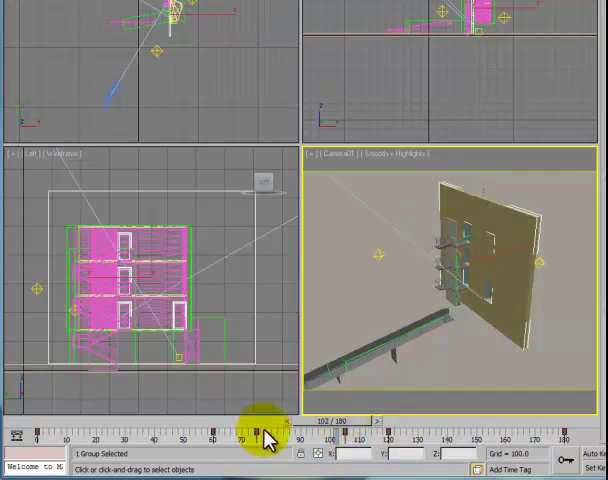
mouse_move(490, 220)
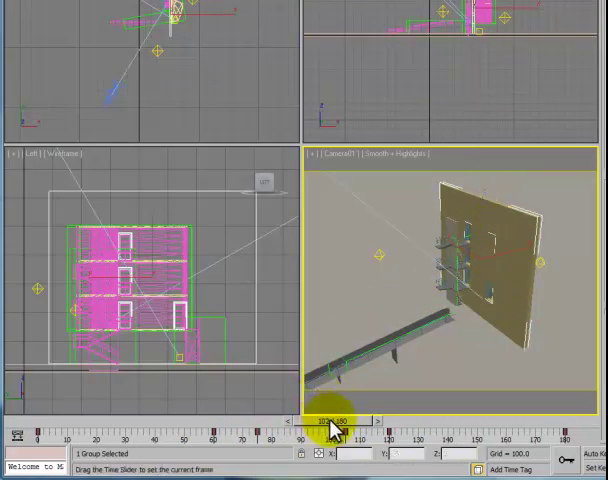
drag(330, 420, 84, 420)
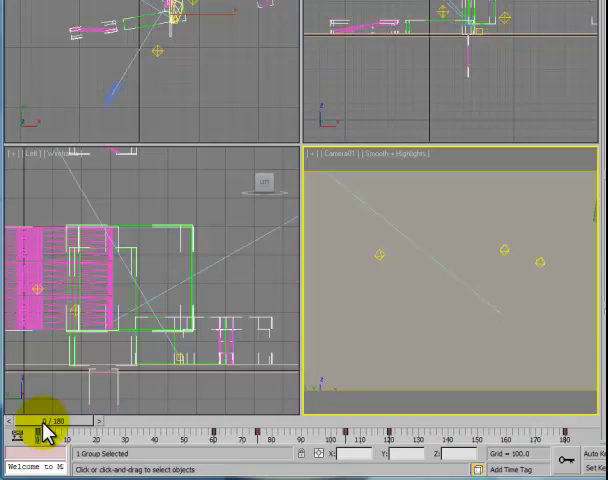
drag(44, 420, 64, 420)
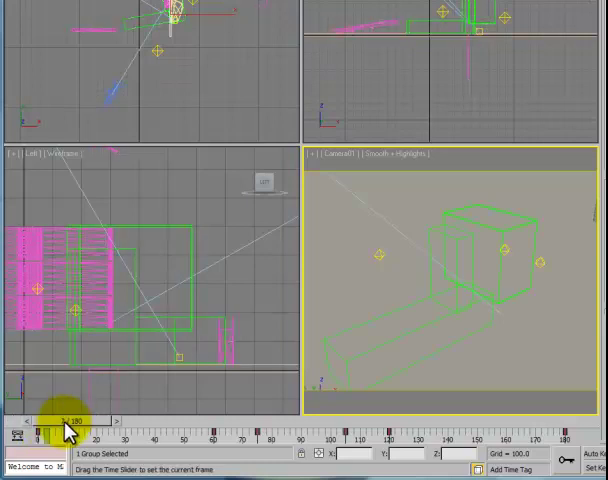
drag(64, 420, 196, 420)
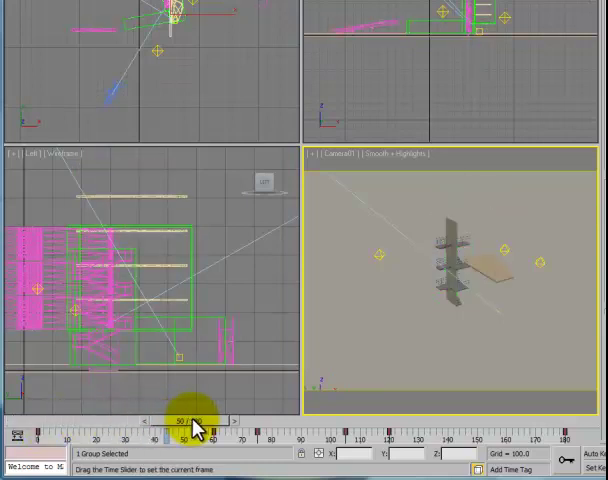
drag(178, 420, 206, 420)
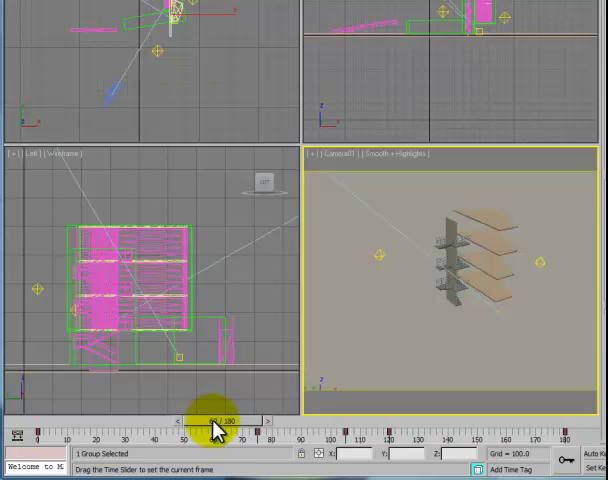
drag(212, 420, 222, 420)
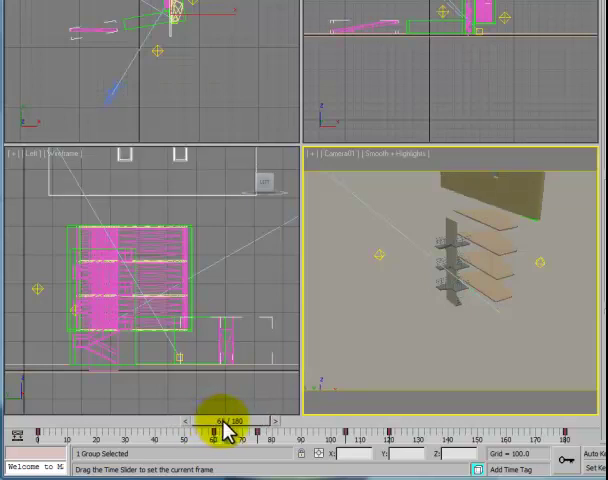
drag(216, 422, 250, 422)
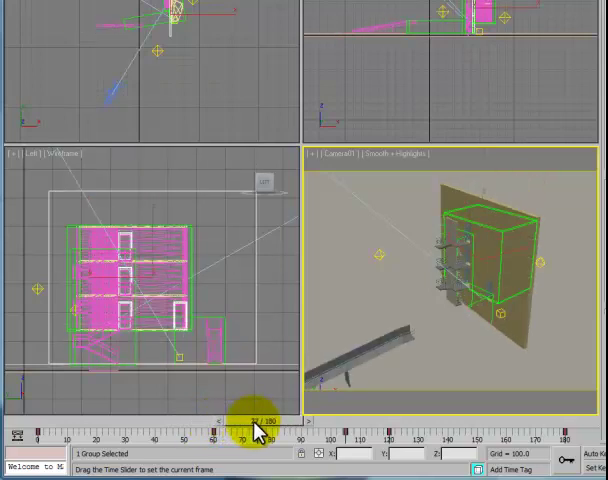
drag(250, 420, 252, 420)
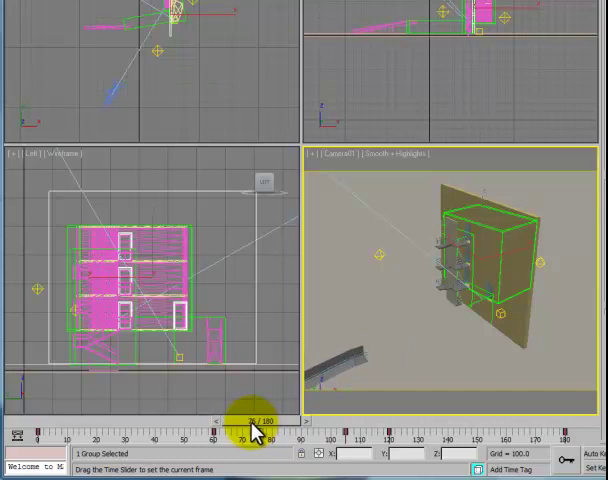
Step: Scrub onward as the wall breaks apart, leaving only the shelves, through to the final frames
drag(250, 424, 262, 424)
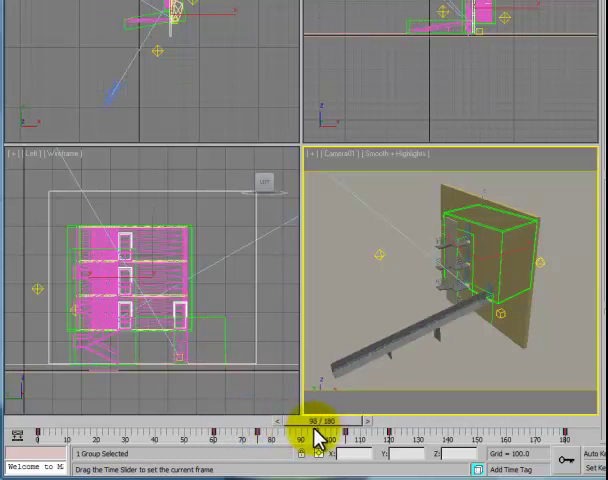
drag(318, 438, 344, 438)
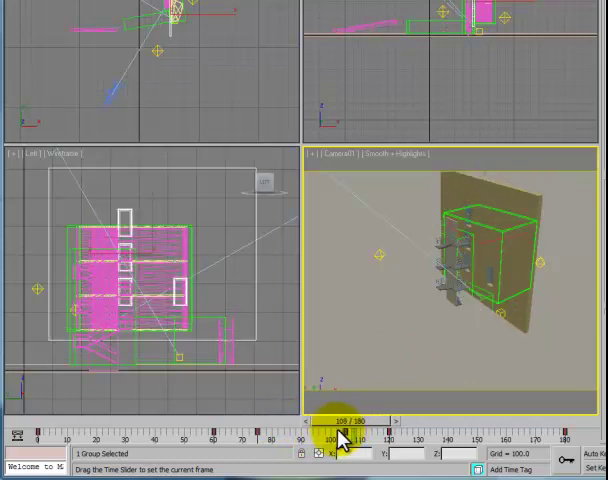
drag(348, 436, 360, 436)
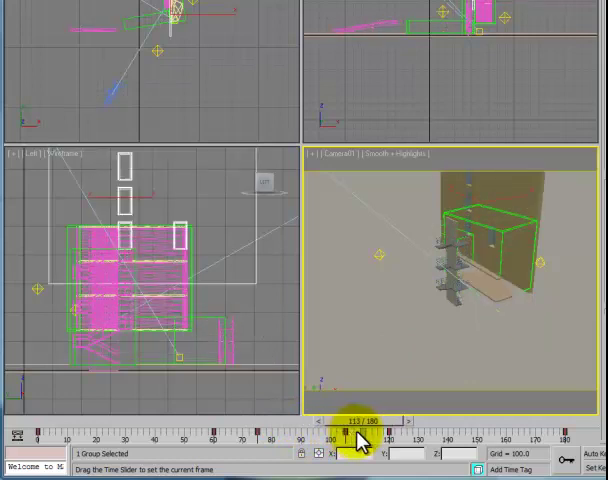
drag(356, 438, 384, 438)
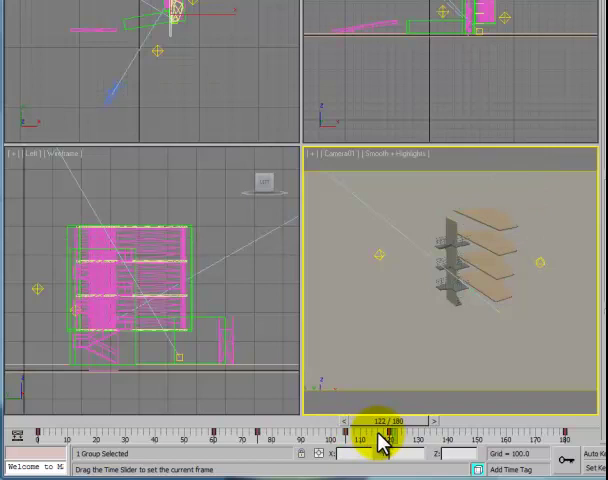
drag(384, 436, 456, 436)
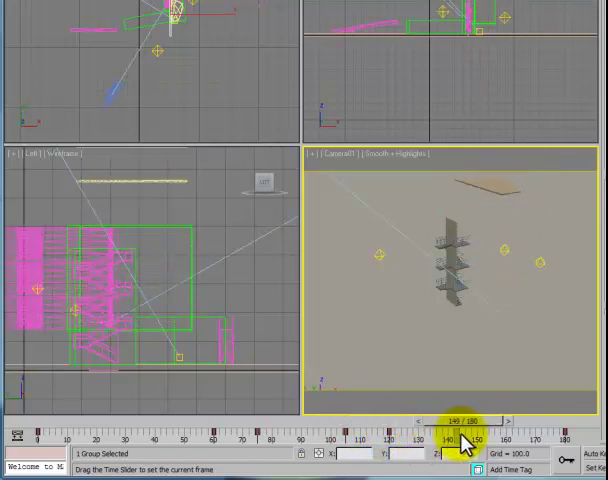
drag(462, 438, 576, 438)
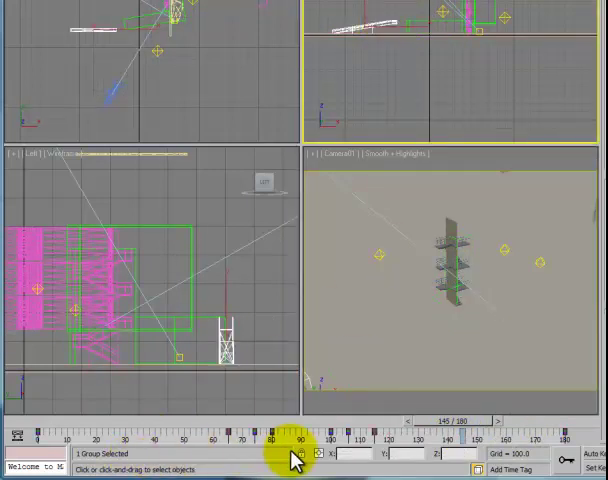
mouse_move(180, 36)
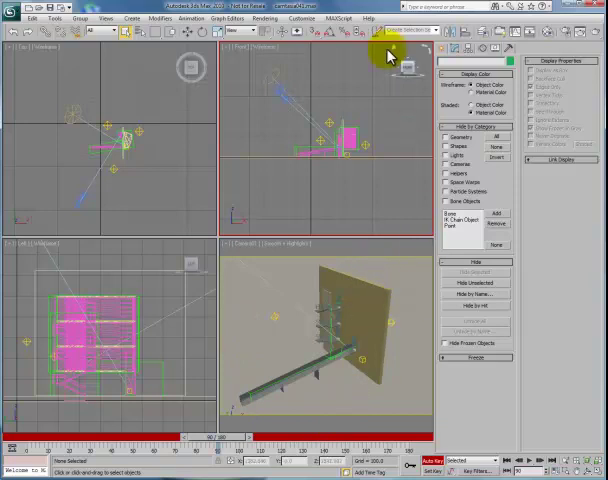
mouse_move(366, 412)
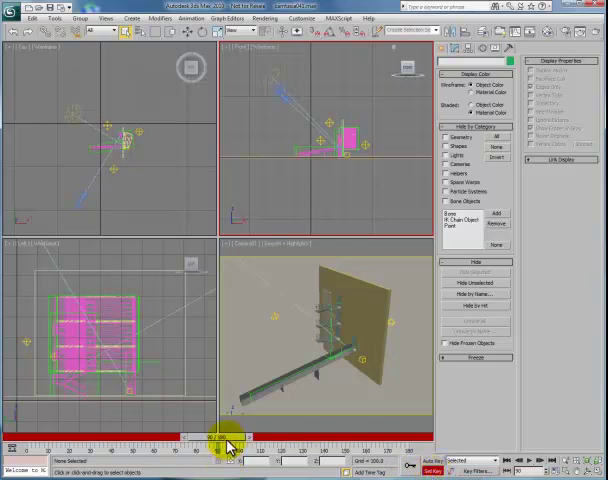
Step: Enable Auto Key so the time slider turns red and edits record as keys
click(436, 460)
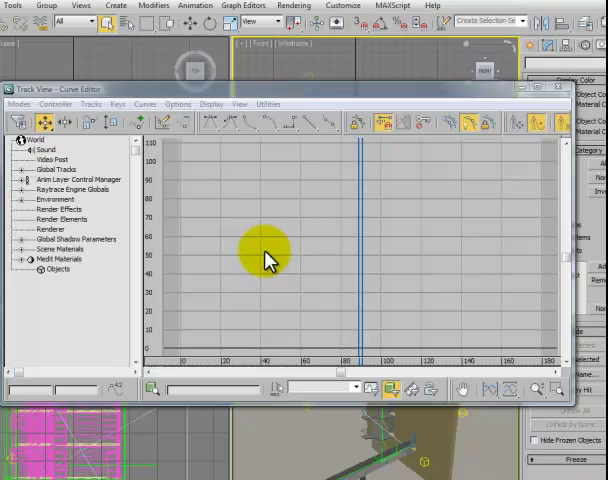
mouse_move(236, 80)
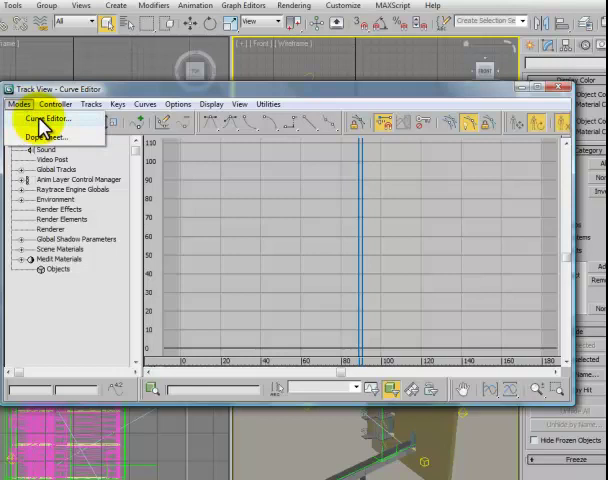
click(48, 116)
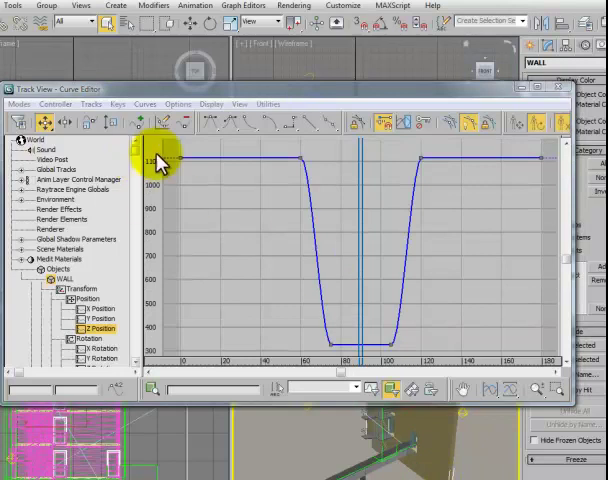
mouse_move(540, 160)
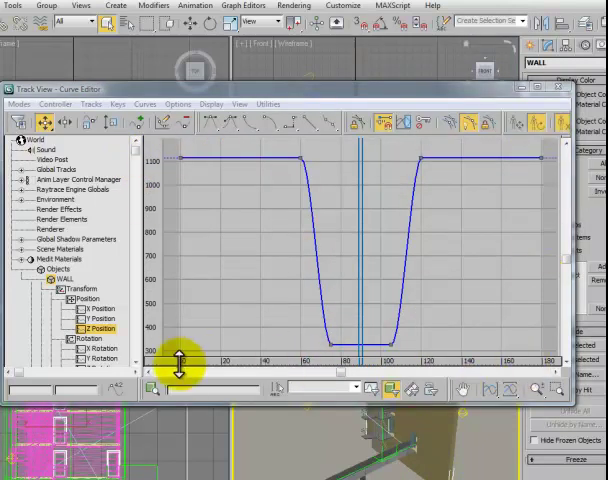
mouse_move(464, 376)
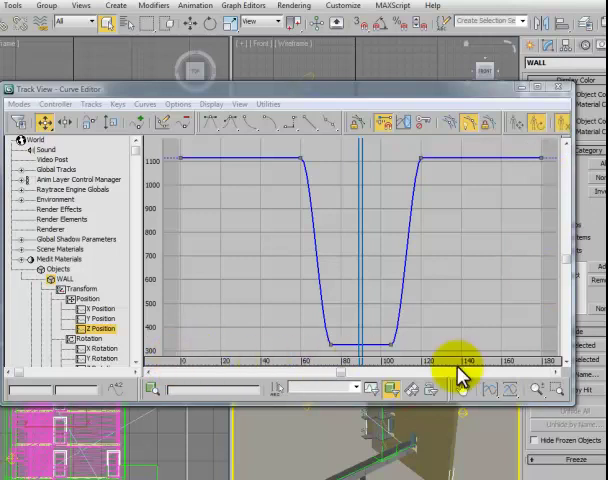
mouse_move(512, 350)
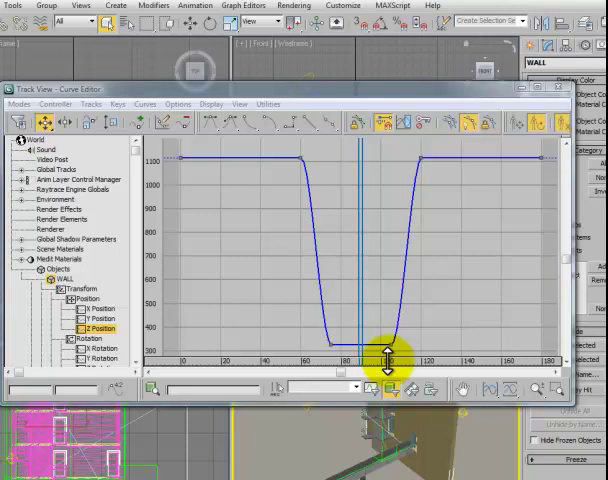
mouse_move(380, 176)
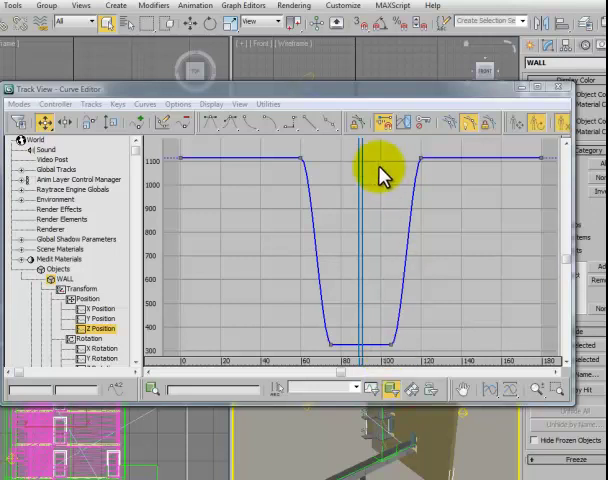
mouse_move(284, 232)
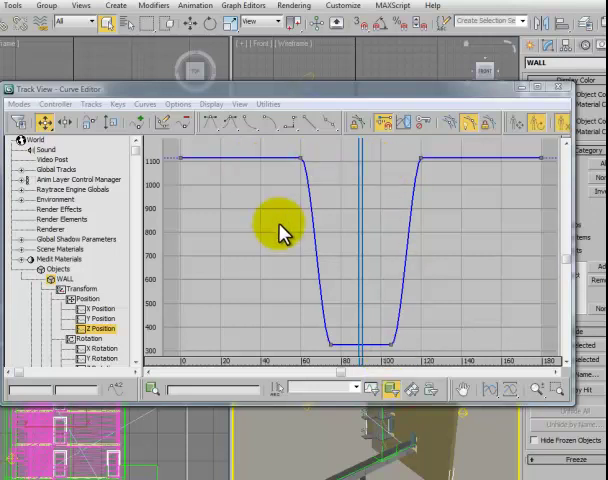
mouse_move(452, 188)
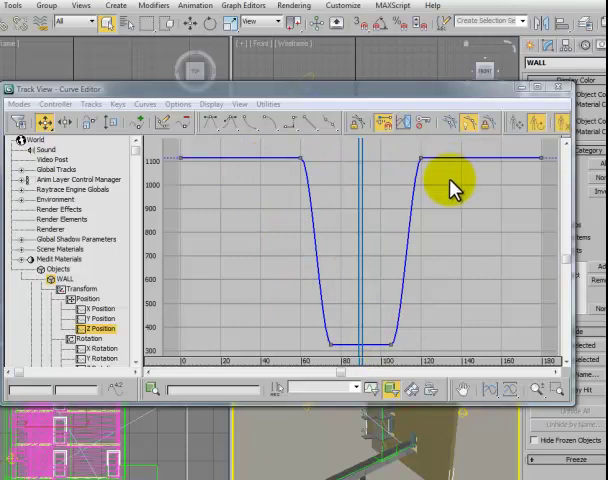
mouse_move(450, 204)
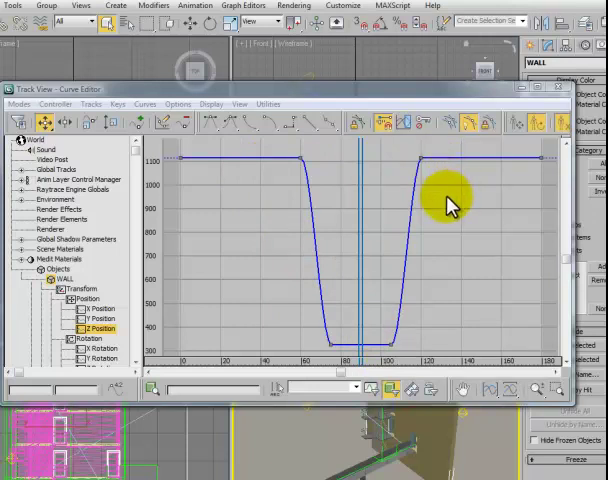
mouse_move(452, 208)
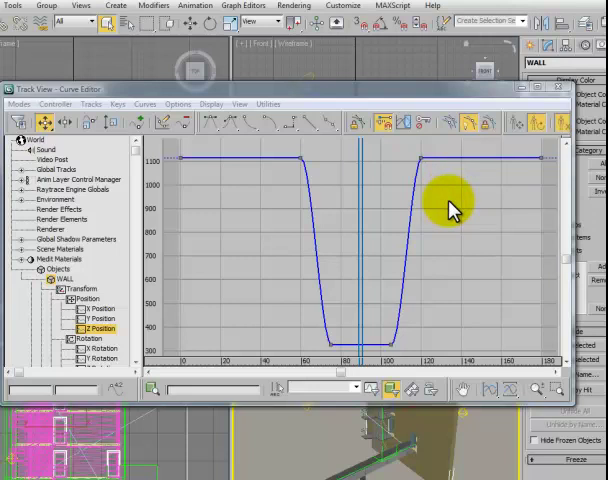
mouse_move(318, 210)
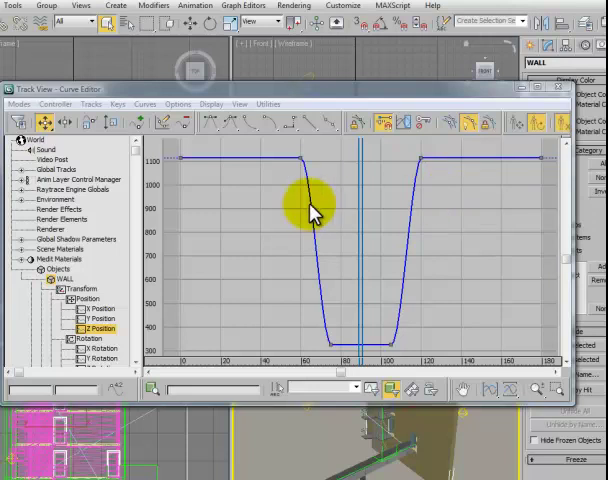
mouse_move(356, 360)
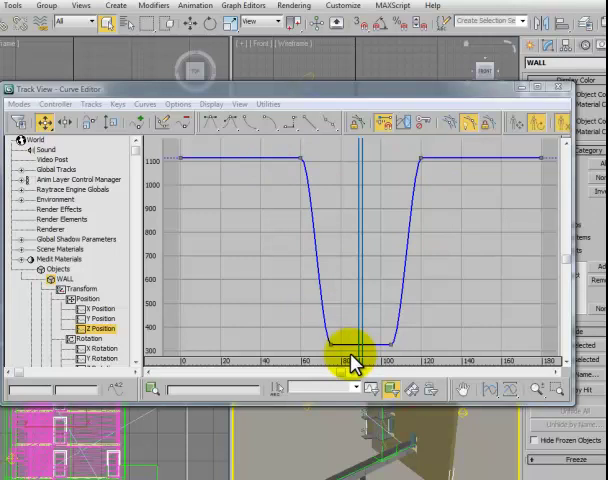
mouse_move(204, 164)
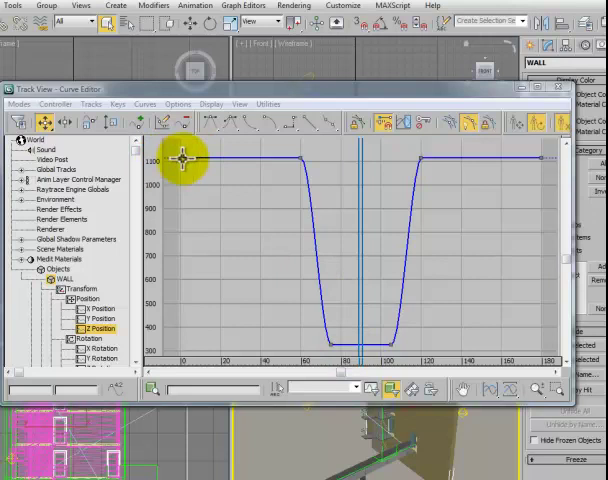
mouse_move(304, 164)
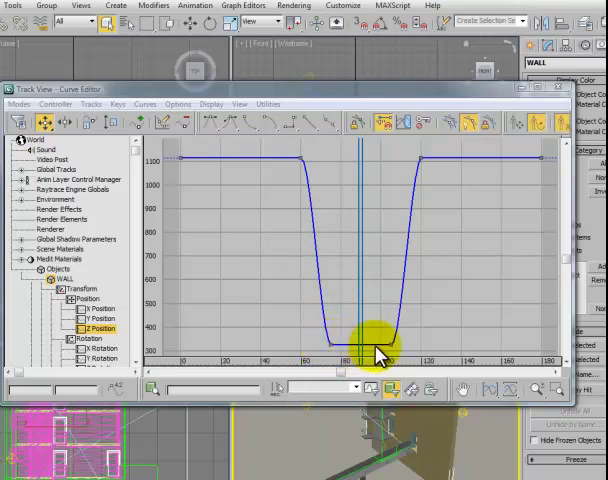
mouse_move(456, 288)
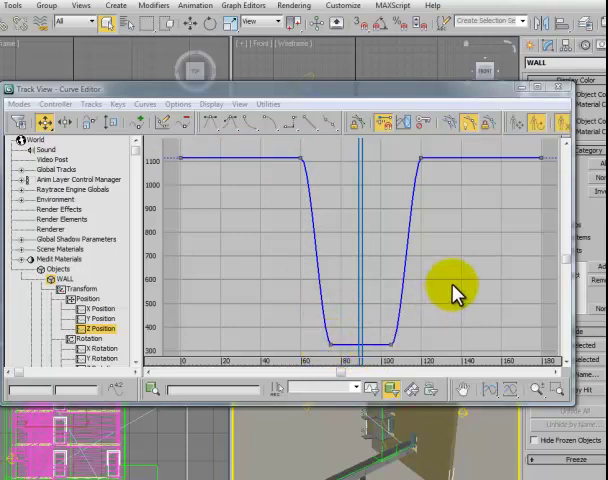
mouse_move(398, 330)
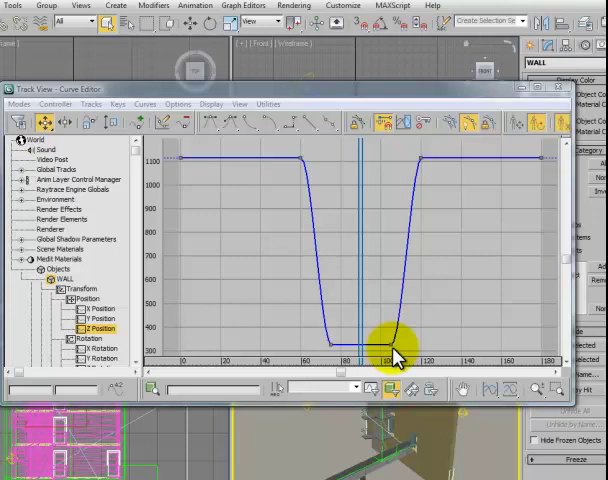
drag(398, 352, 428, 158)
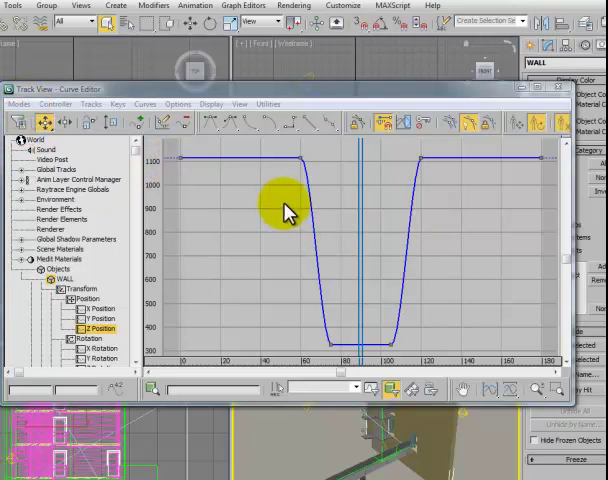
click(20, 104)
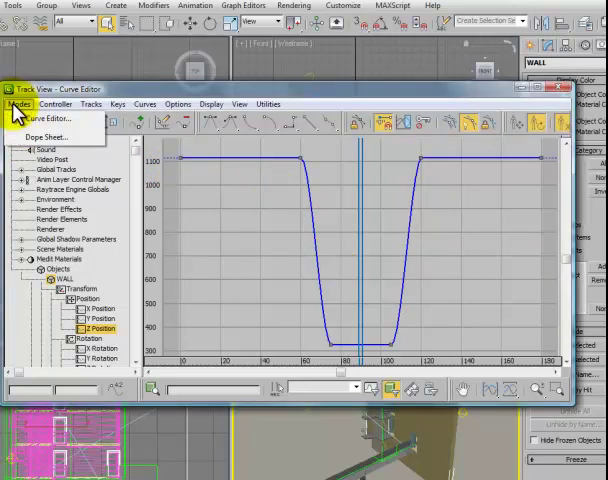
Step: Switch to Dope Sheet, expand wall > Transform > Position to show X/Y/Z keys, then close Track View
click(44, 136)
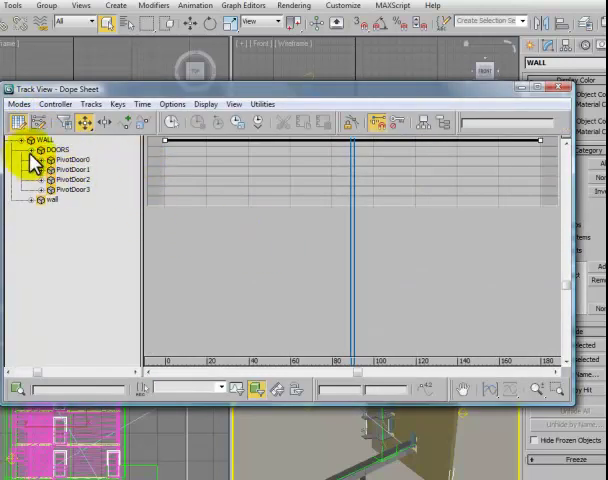
click(28, 140)
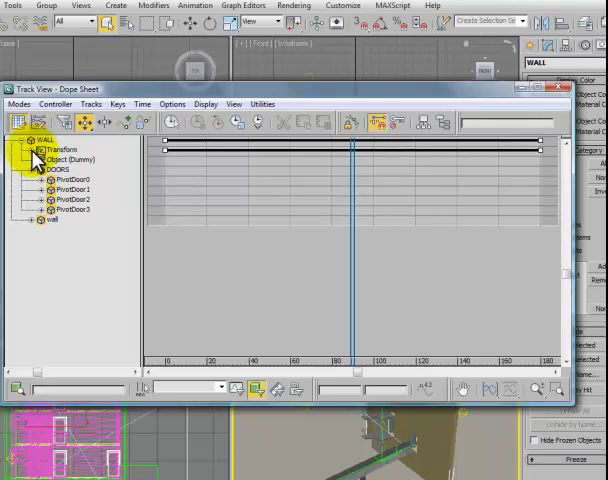
click(32, 144)
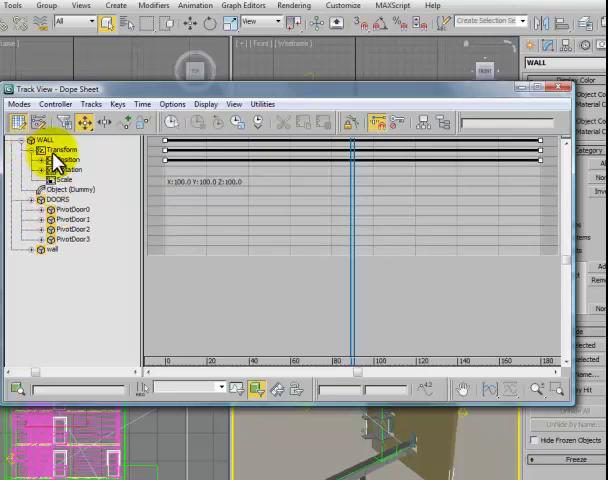
click(42, 162)
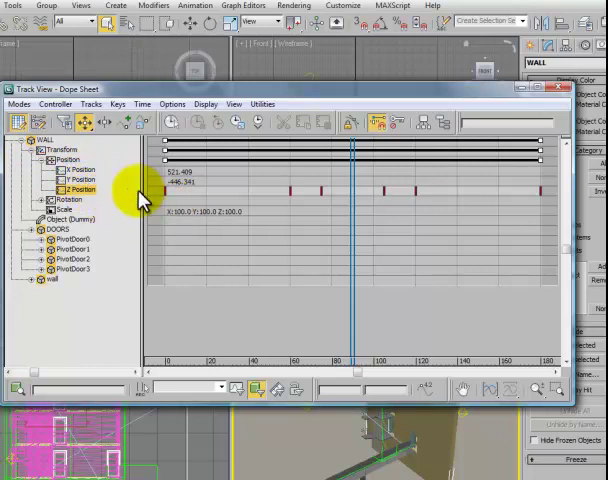
mouse_move(550, 204)
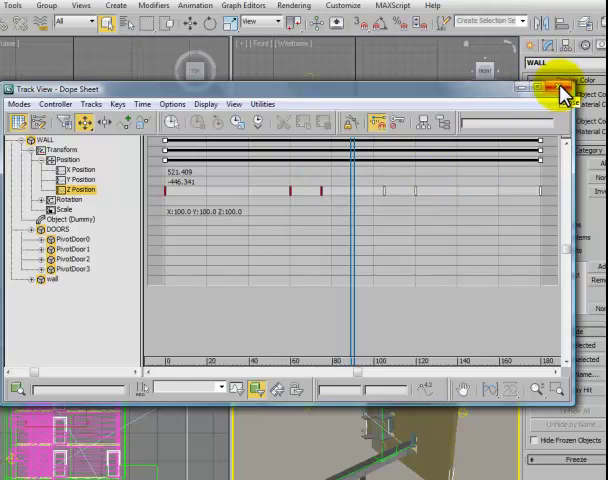
click(556, 88)
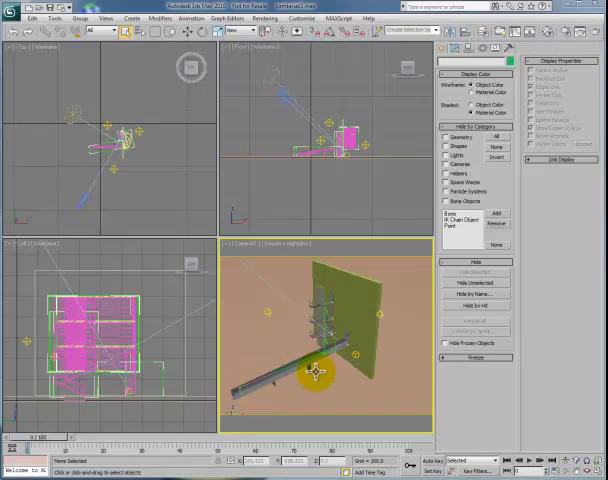